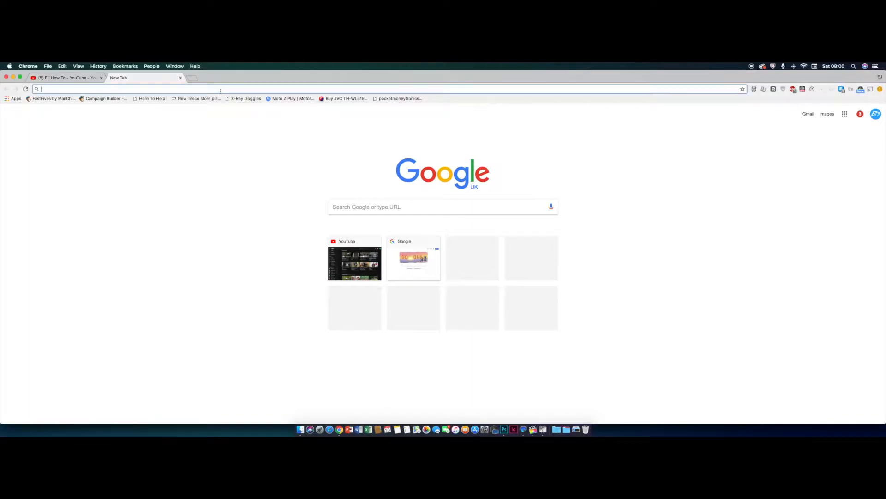
- Navigate a new Chrome tab to the Smart Hub address 192.168.1.254
text(192.168.16.254/home.asp)
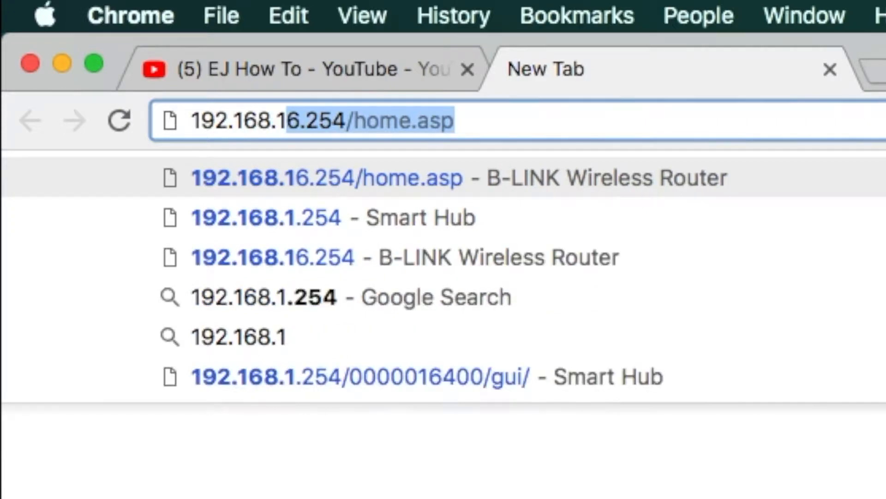
text(192.168.1.254)
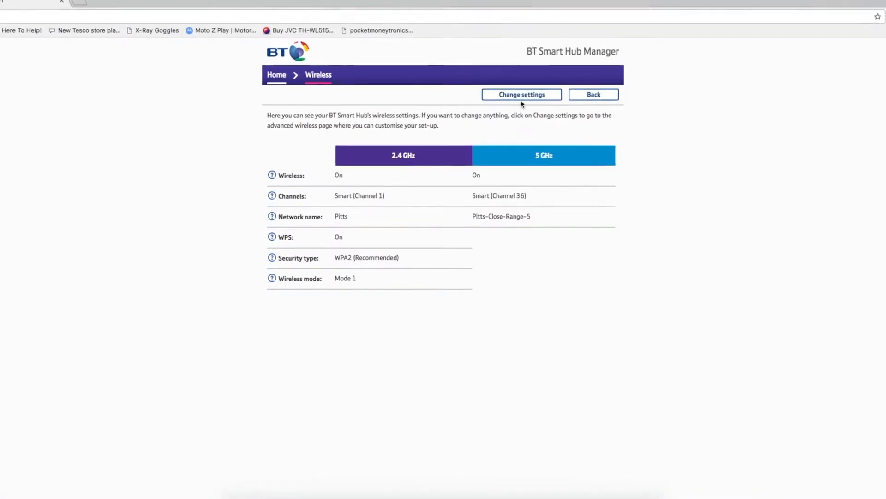
- Choose Change settings on the Wireless page to bring up the admin password prompt
click(521, 94)
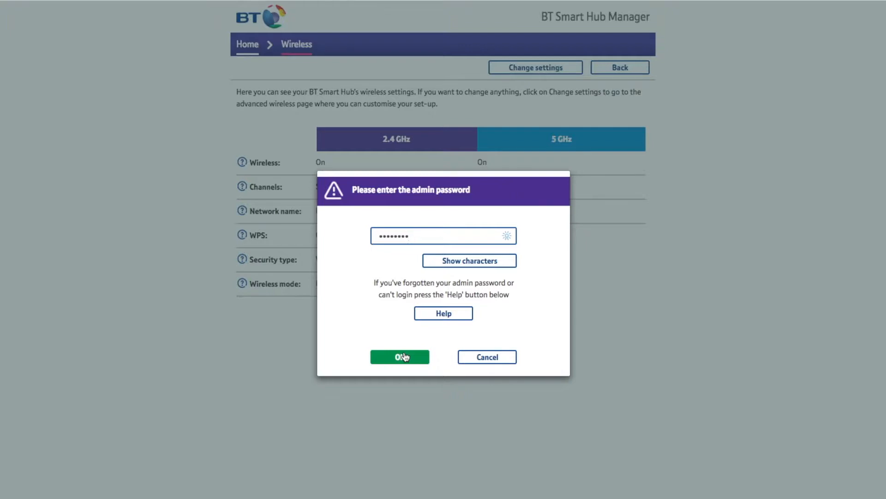
- Confirm the admin password to reach the editable Advanced Wireless settings
click(400, 357)
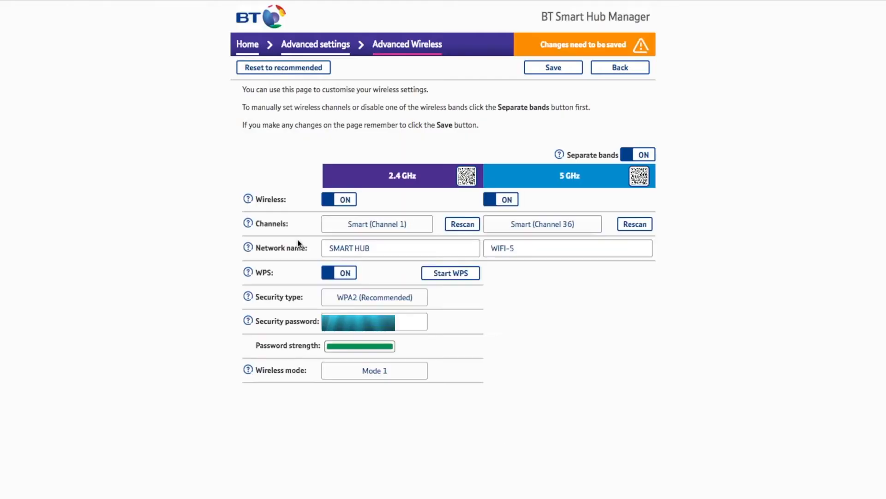
mouse_move(327, 270)
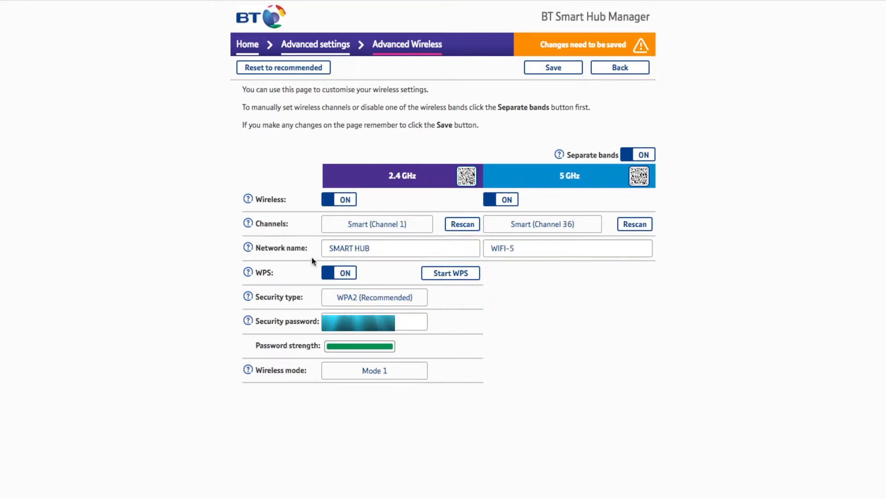
mouse_move(248, 145)
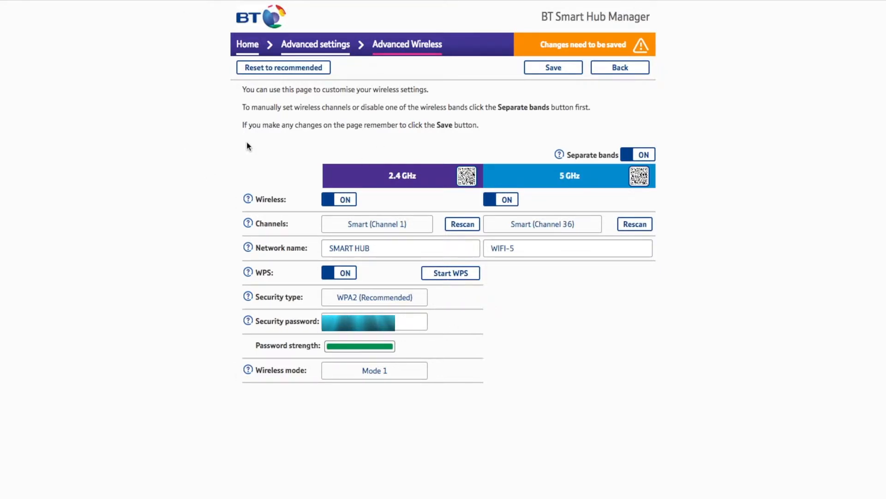
mouse_move(546, 251)
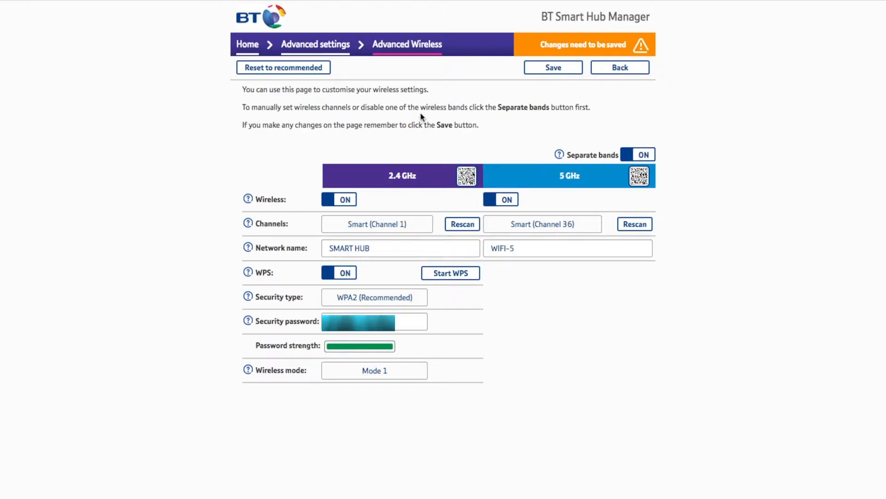
mouse_move(421, 99)
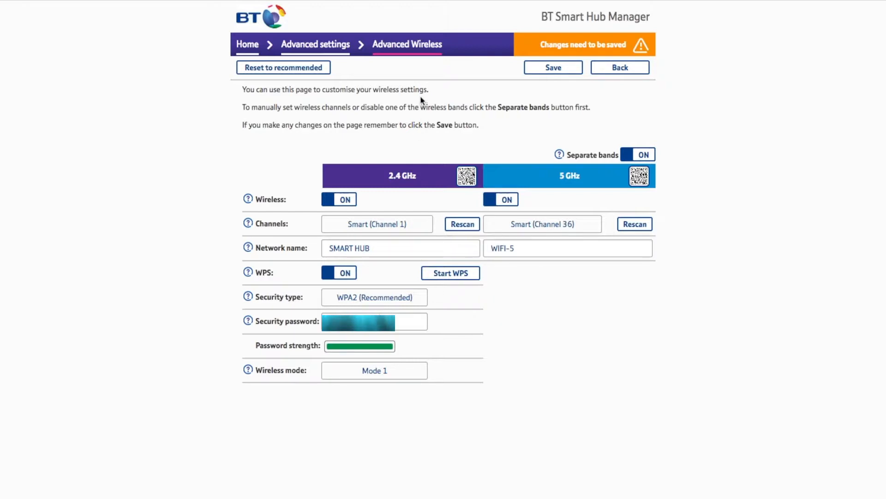
mouse_move(288, 167)
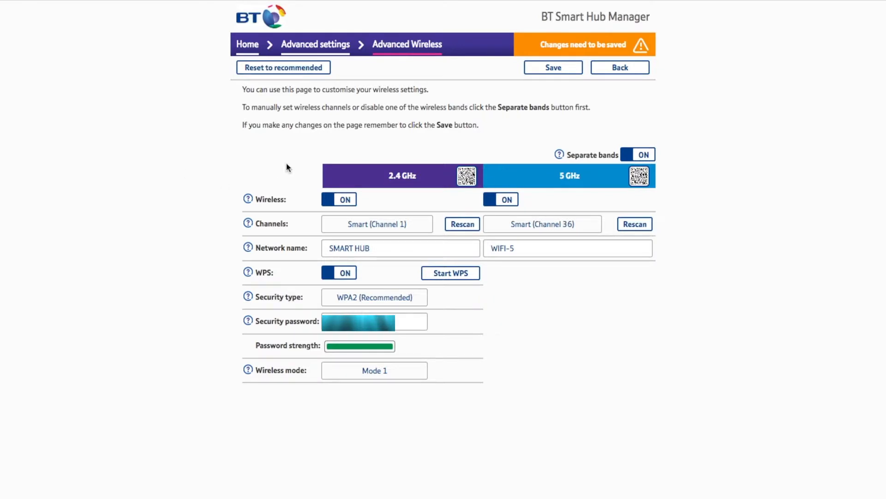
mouse_move(592, 195)
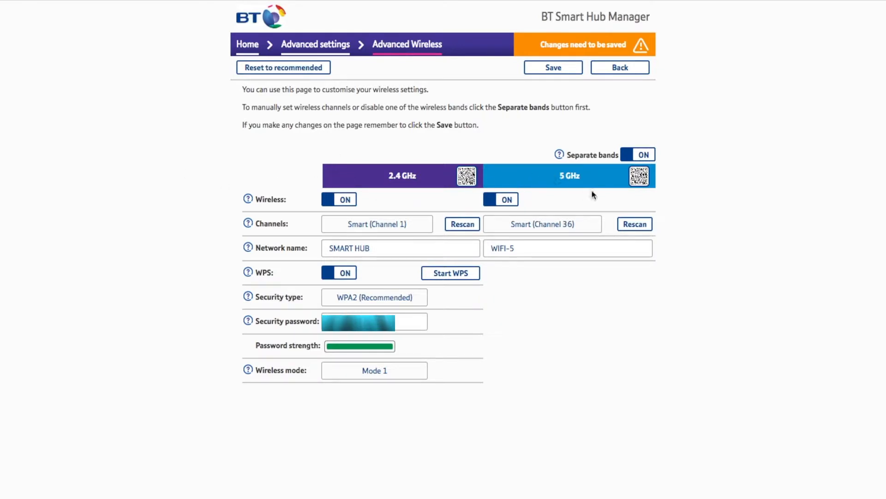
mouse_move(282, 295)
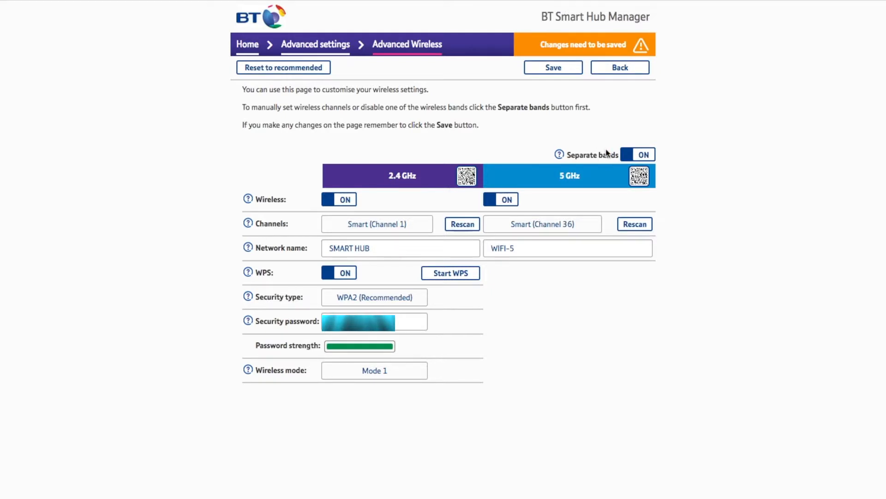
mouse_move(624, 161)
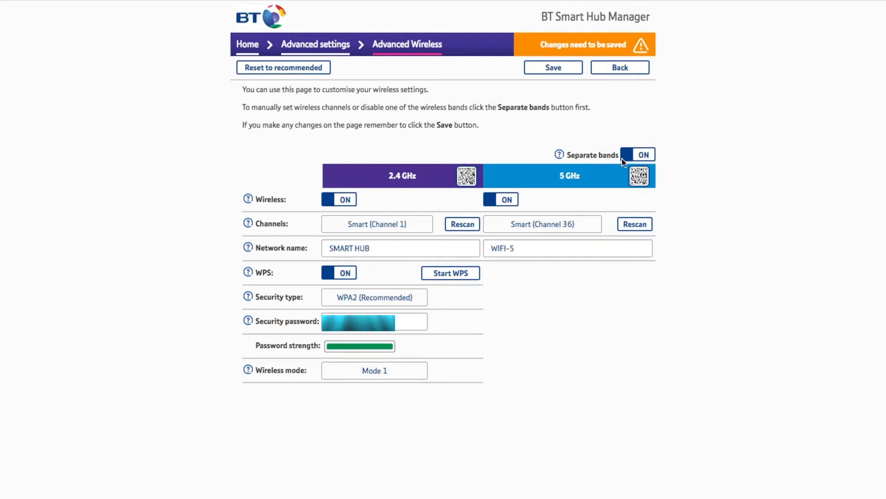
mouse_move(475, 349)
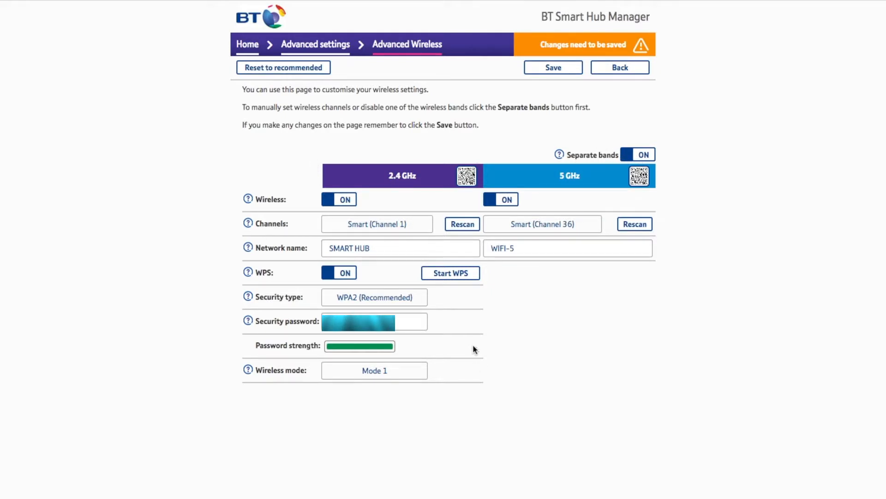
click(380, 248)
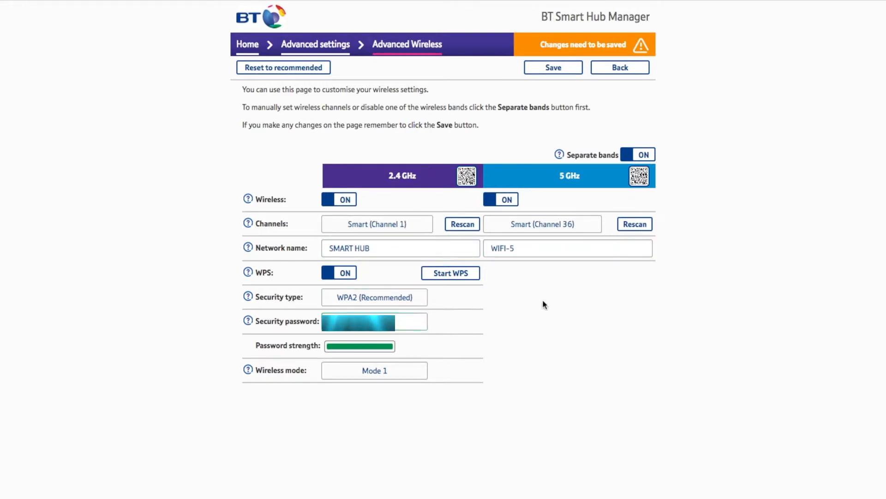
mouse_move(247, 235)
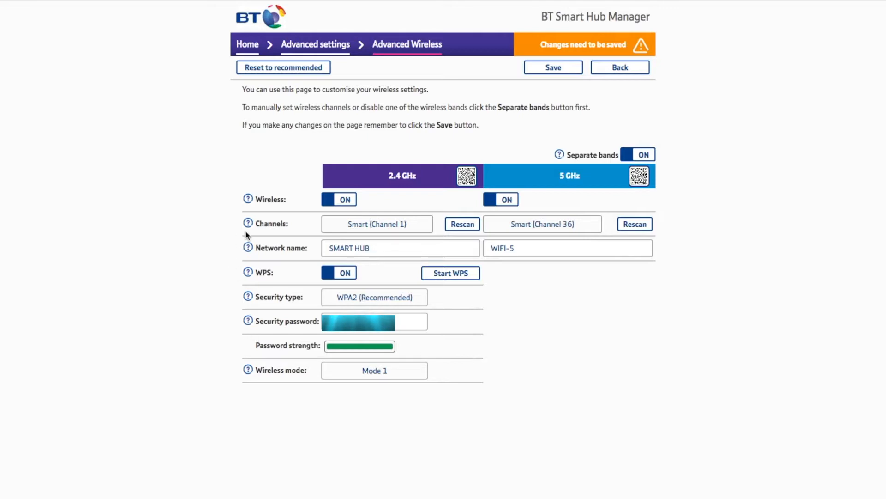
- Replace the 2.4 GHz network name SMART HUB with 'EJ How To'
click(401, 248)
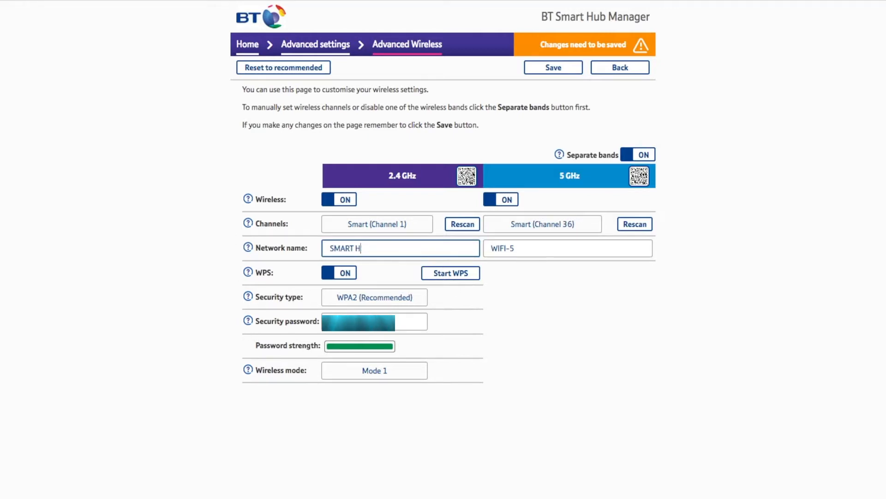
key(ctrl+a)
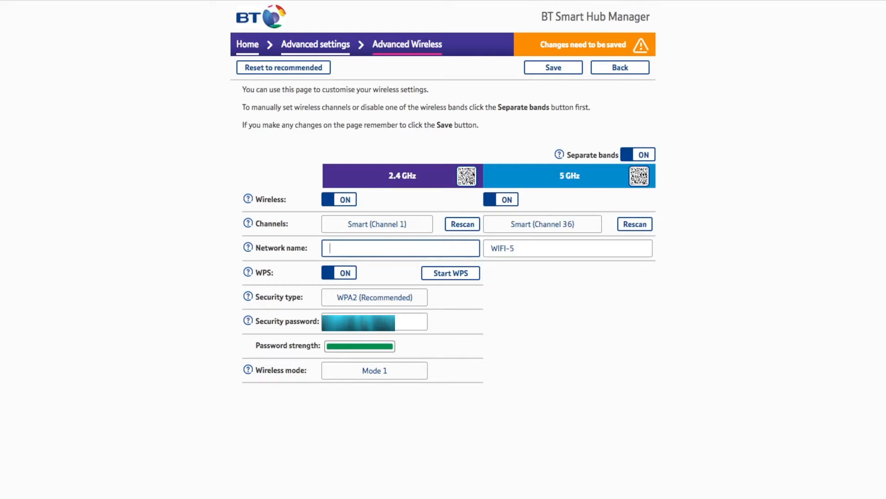
text(EJ)
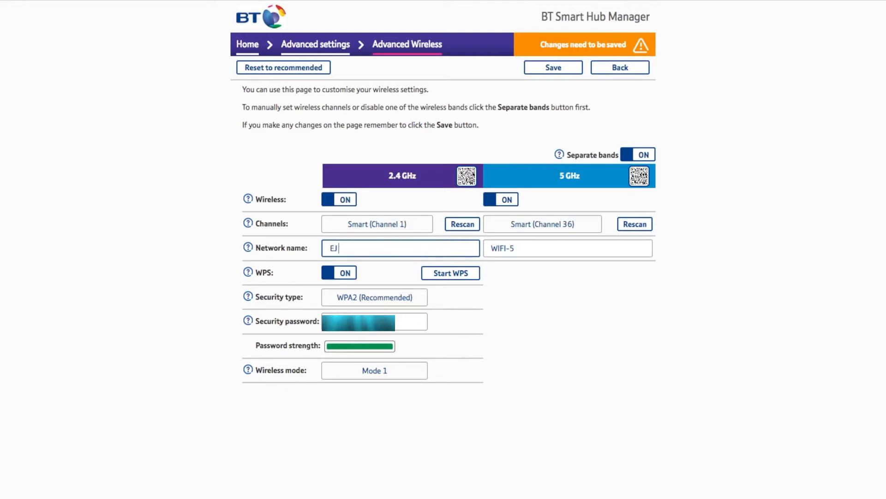
text(How To)
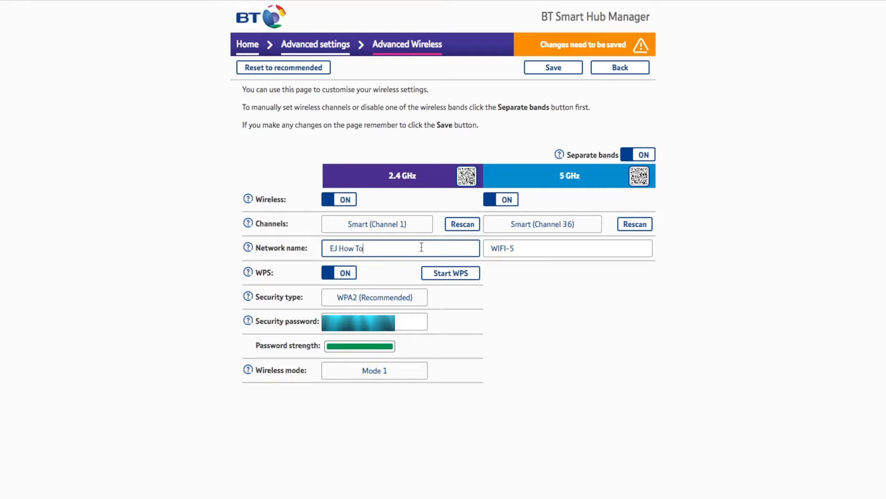
key(ctrl+a)
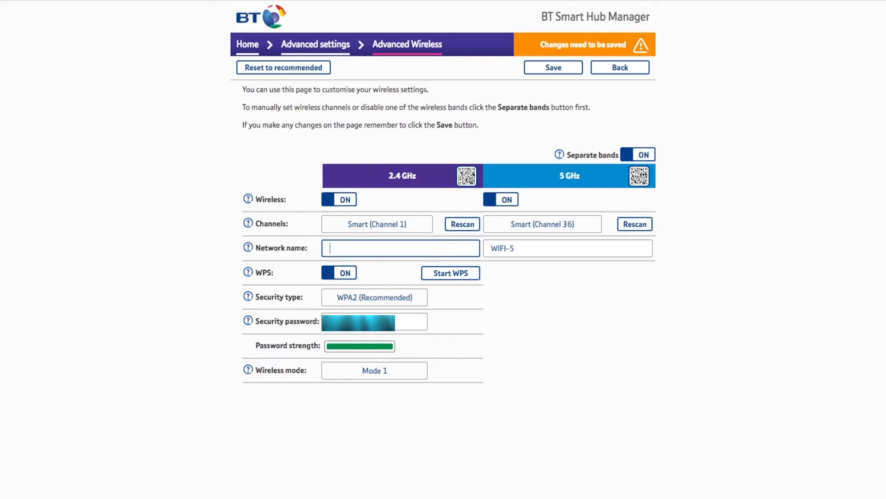
text(BT)
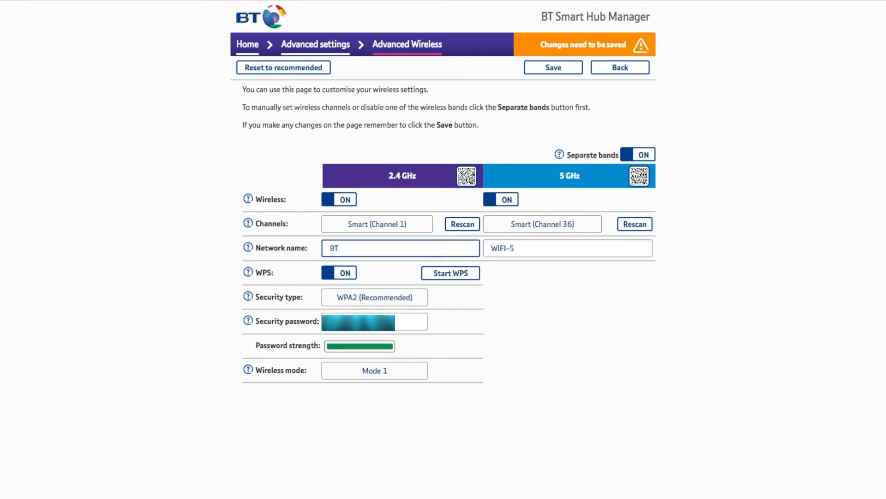
text(EJ How To)
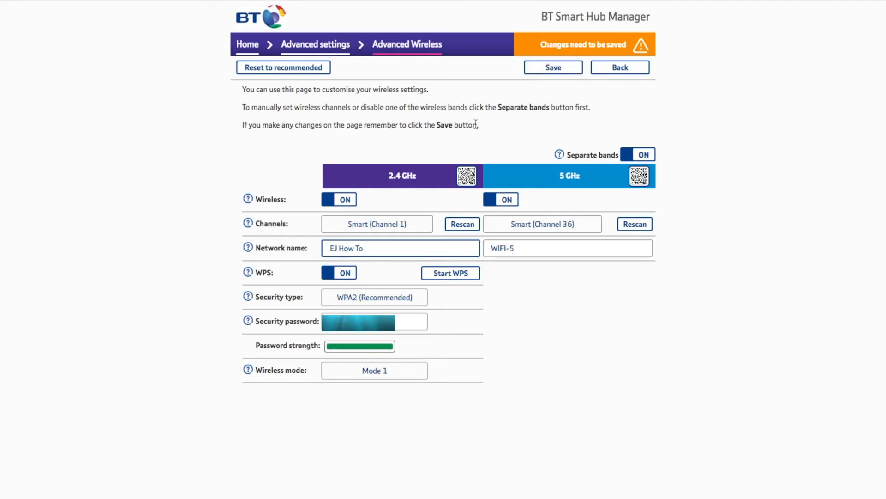
- Save the Advanced Wireless changes and return to the Advanced settings overview
click(620, 67)
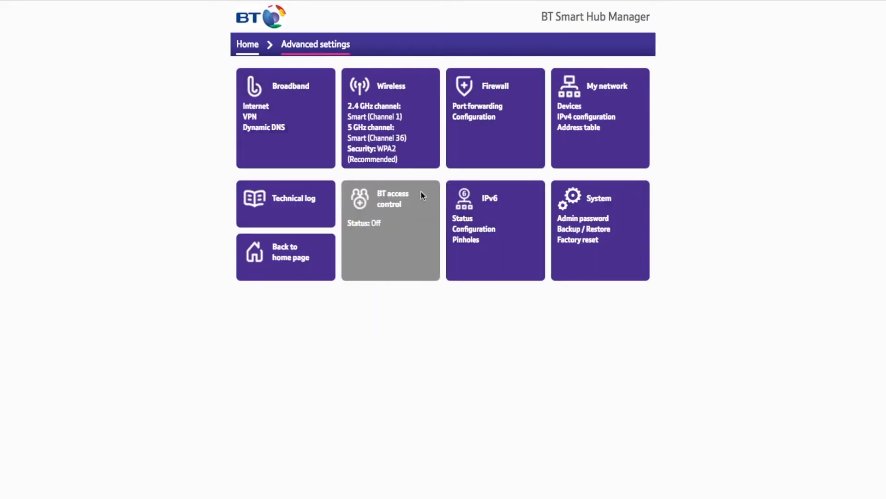
mouse_move(563, 451)
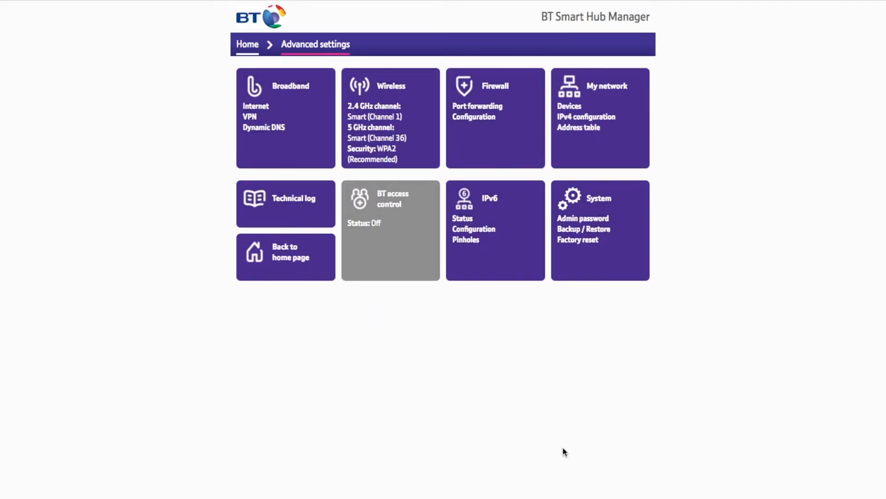
mouse_move(252, 178)
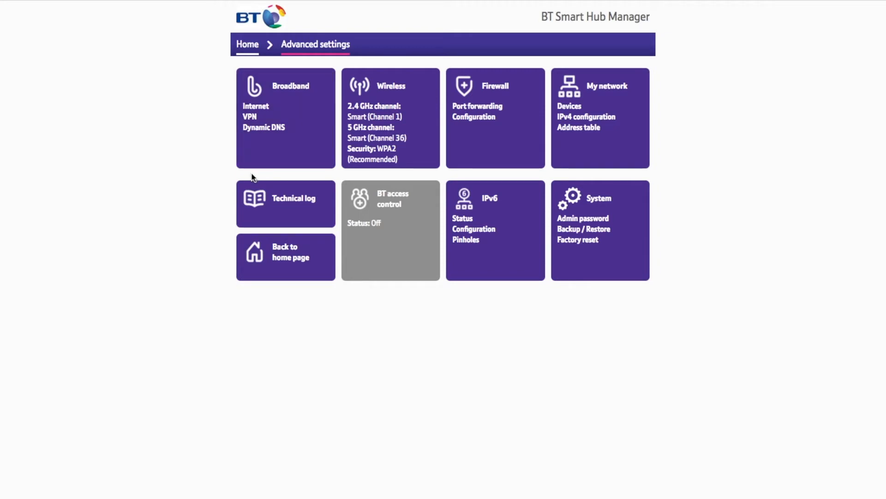